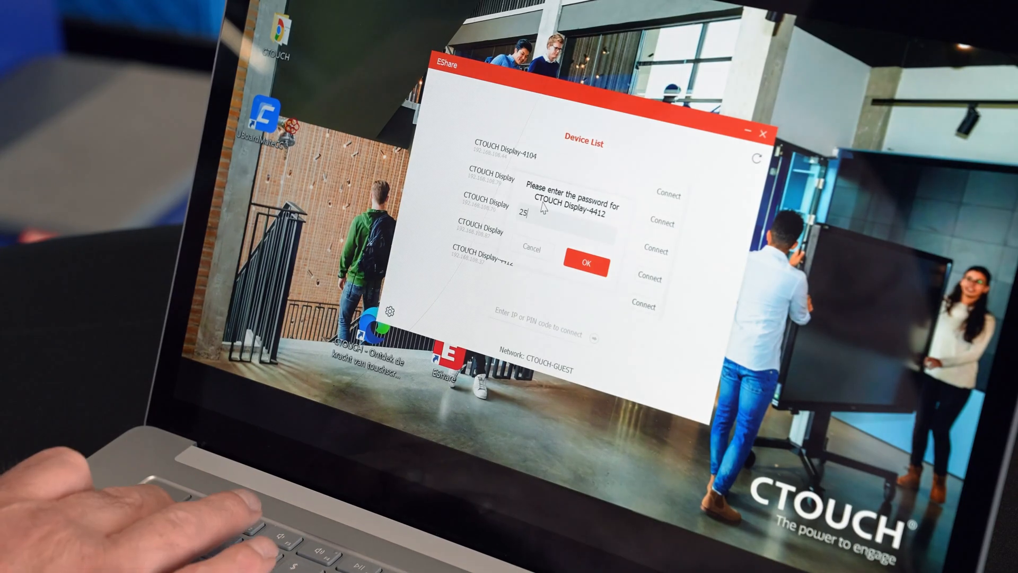
type("141")
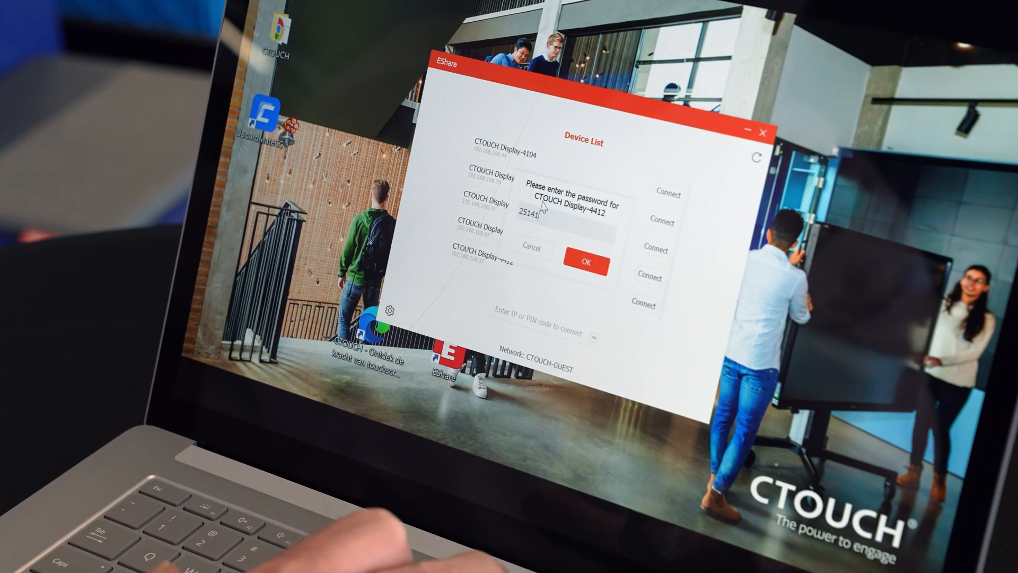
type("8")
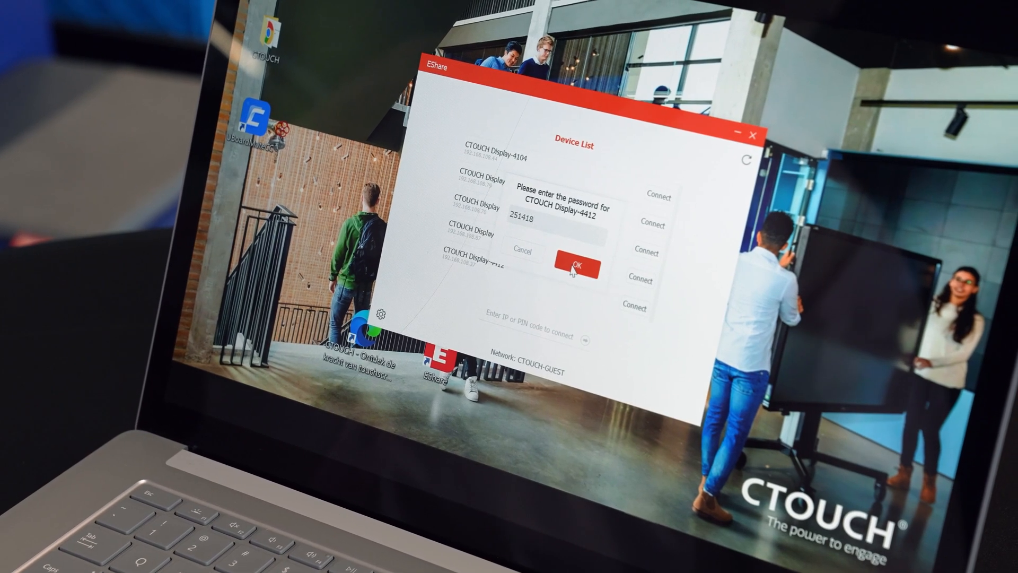
left_click(574, 264)
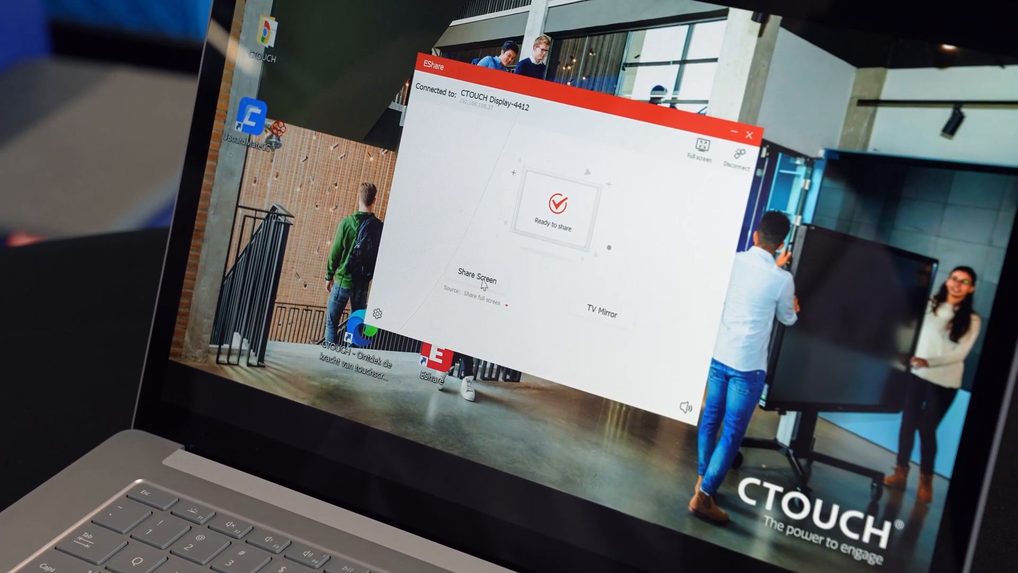